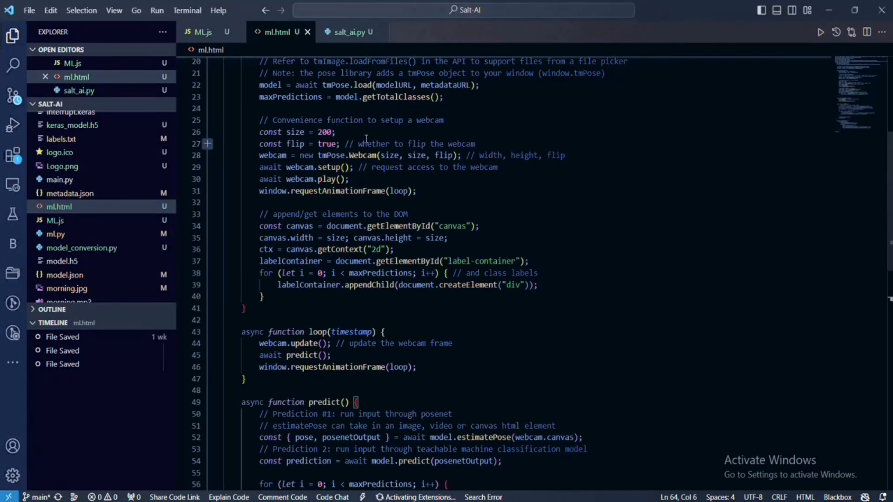
{"action": "mouse_move", "coordinate": [658, 132]}
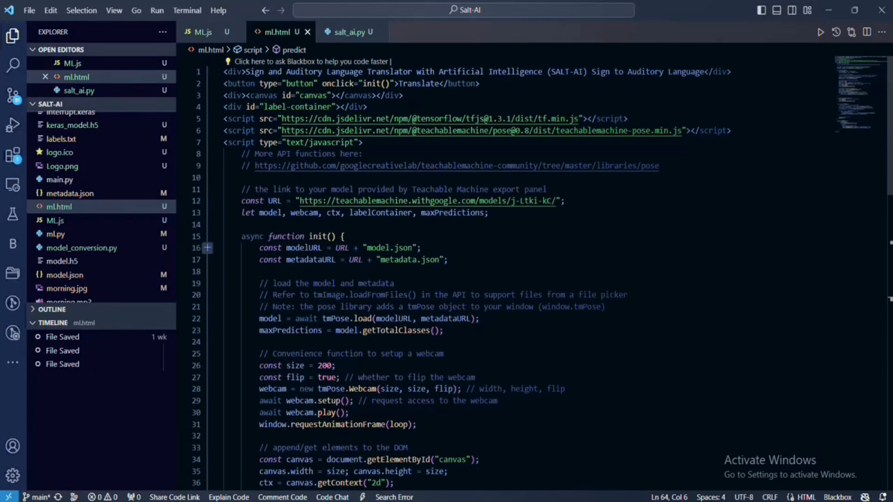
{"action": "mouse_move", "coordinate": [519, 154]}
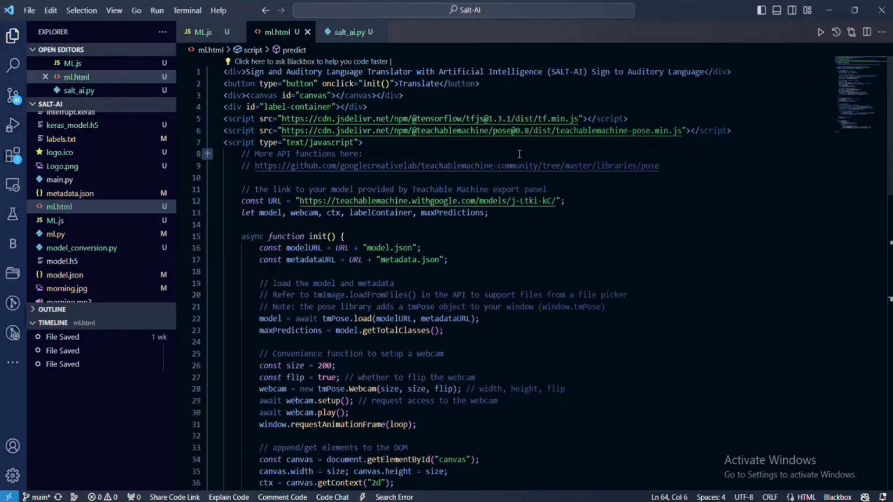
{"action": "mouse_move", "coordinate": [609, 119]}
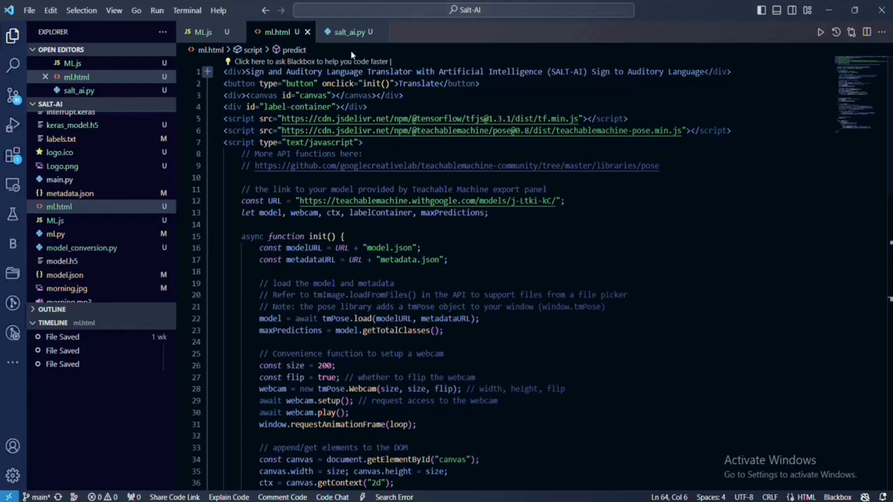
Switch the editor from ml.html to the salt_ai.py script
{"action": "left_click", "coordinate": [349, 32]}
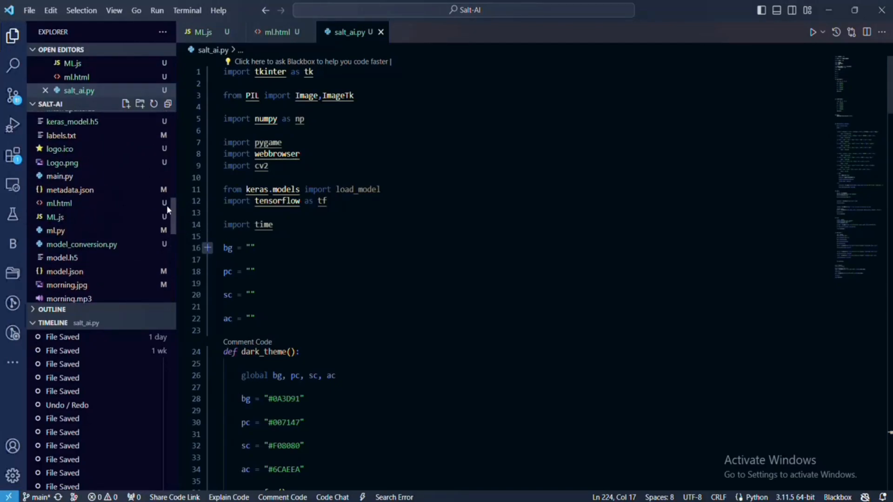
Open ml.py and scroll through the Keras code that trains posture_recognition_model.h5
{"action": "left_click", "coordinate": [55, 230]}
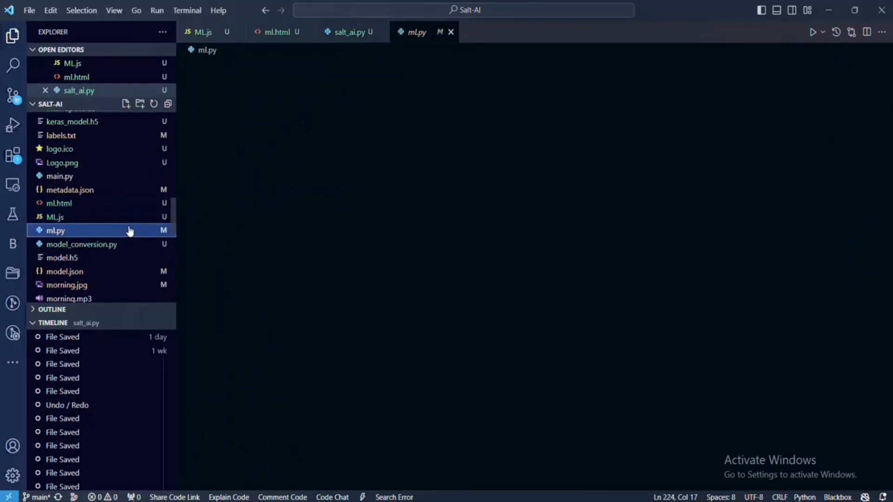
{"action": "left_click", "coordinate": [56, 230]}
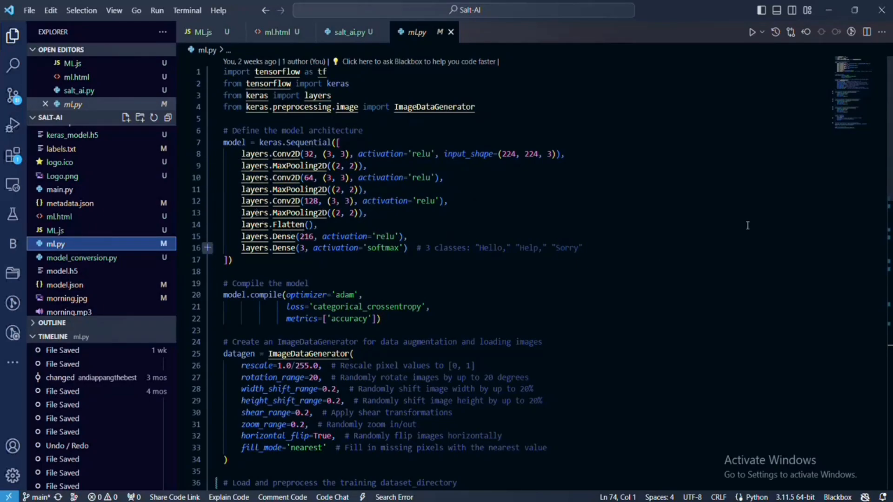
{"action": "scroll", "scroll_direction": "down", "scroll_amount": 3}
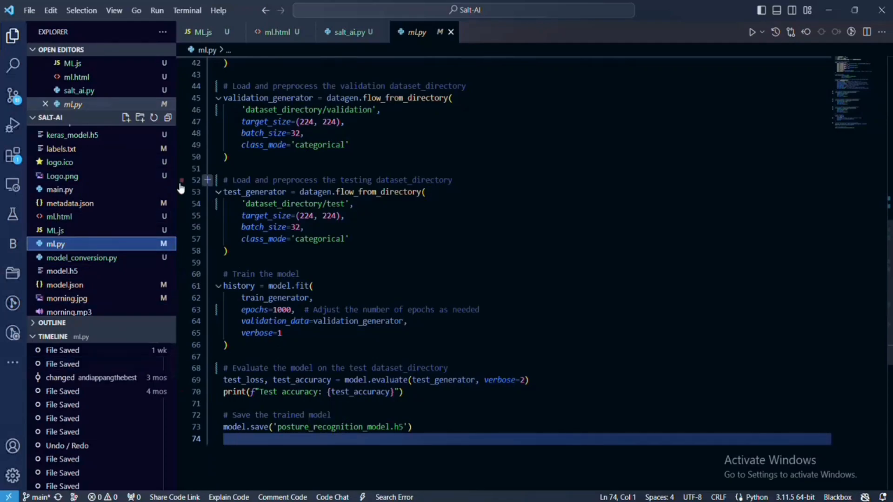
{"action": "scroll", "scroll_direction": "down", "scroll_amount": 3}
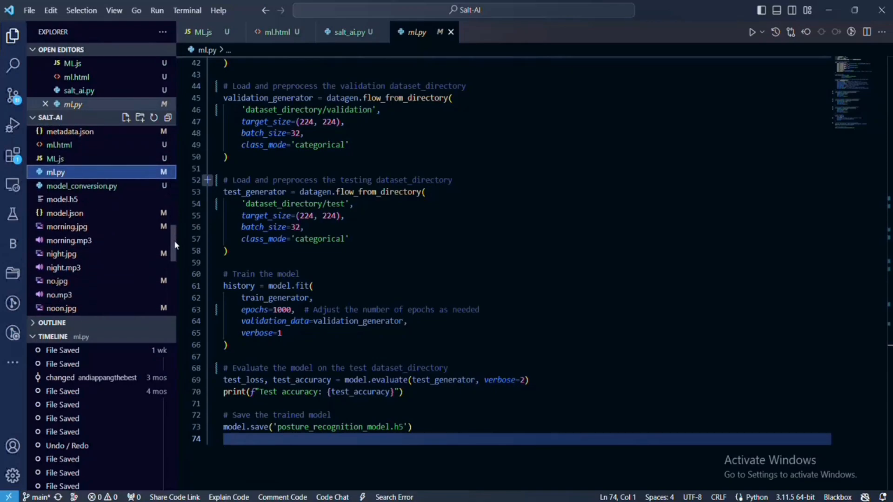
{"action": "scroll", "scroll_direction": "down", "scroll_amount": 3}
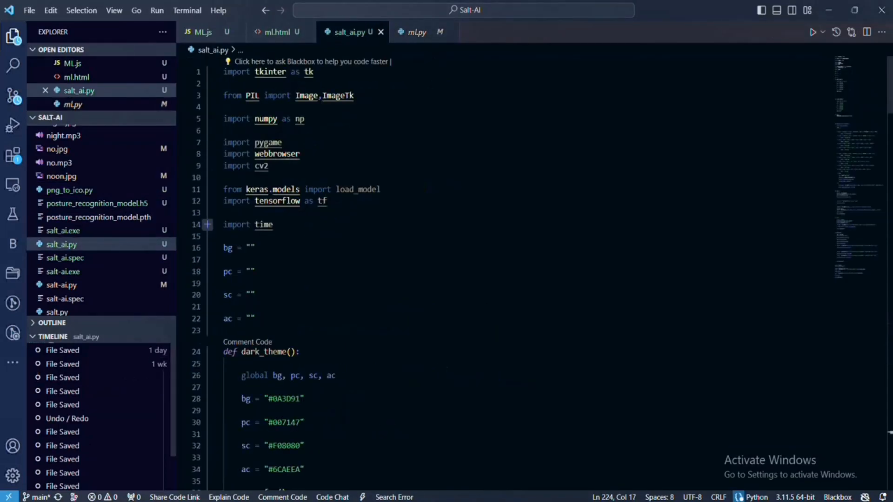
{"action": "scroll", "scroll_direction": "down", "scroll_amount": 3}
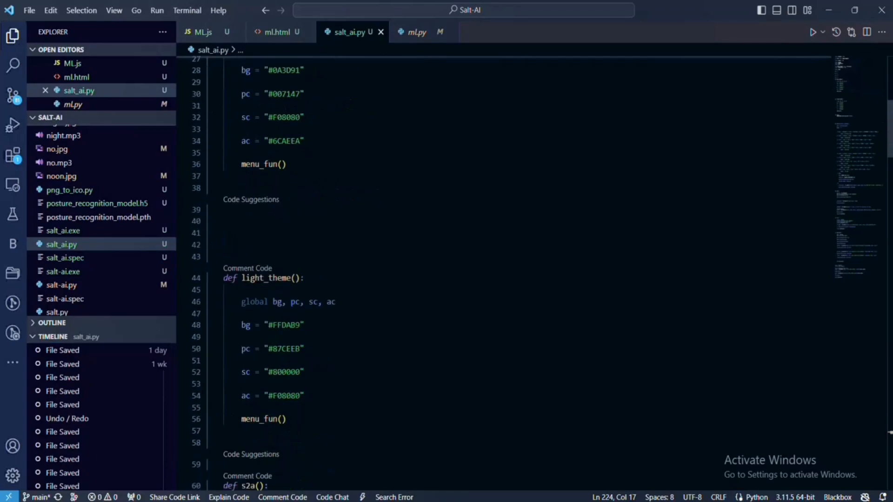
{"action": "scroll", "scroll_direction": "down", "scroll_amount": 3}
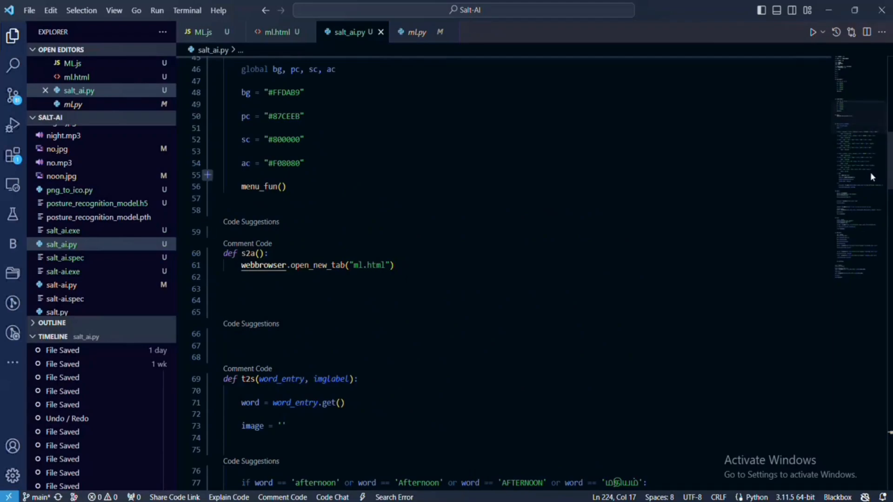
{"action": "scroll", "scroll_direction": "down", "scroll_amount": 3}
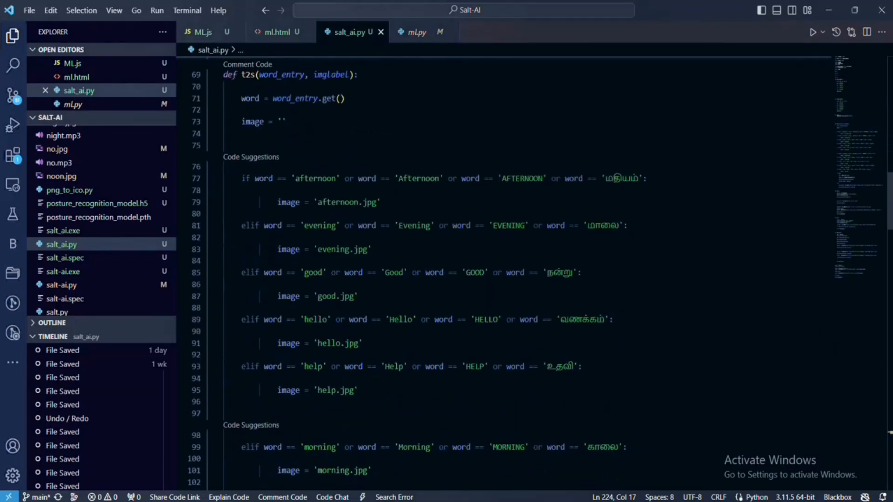
{"action": "scroll", "scroll_direction": "down", "scroll_amount": 3}
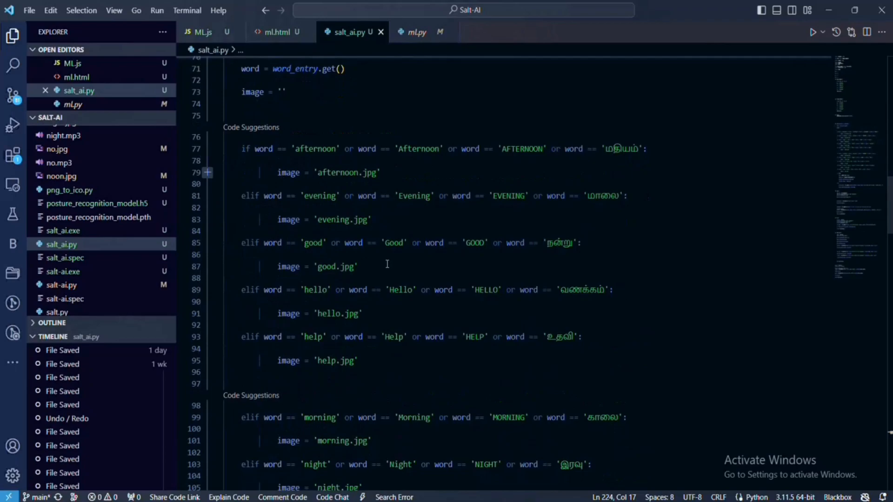
{"action": "mouse_move", "coordinate": [260, 308]}
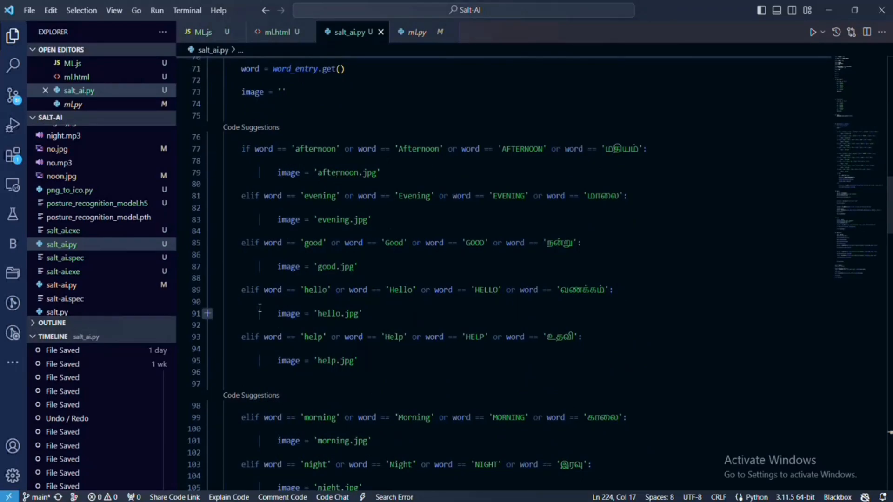
{"action": "mouse_move", "coordinate": [685, 223]}
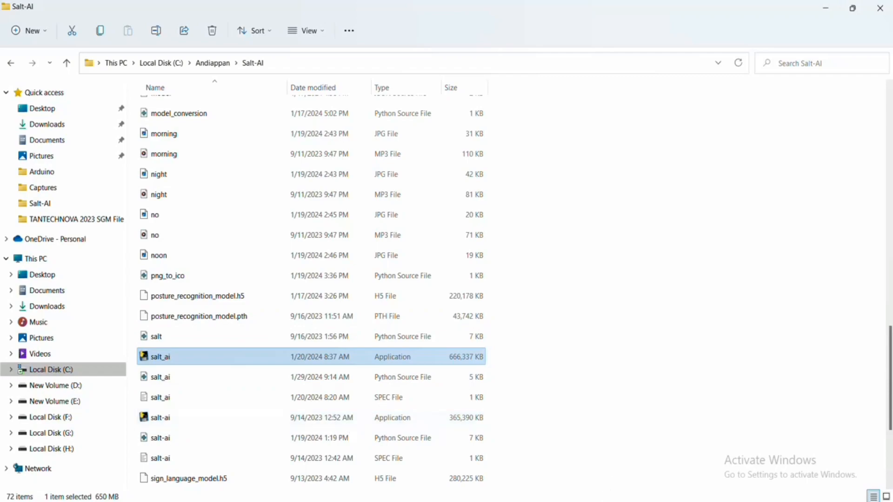
Run the salt_ai application from the Salt-AI folder
{"action": "double_click", "coordinate": [160, 357]}
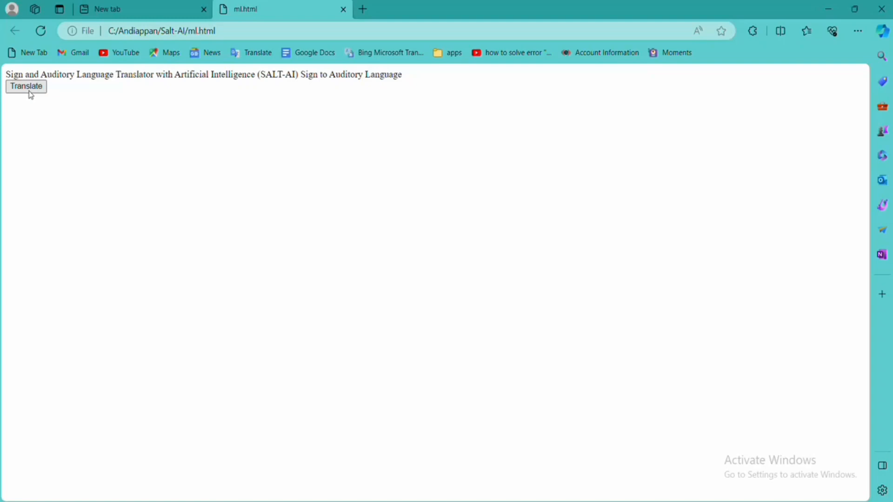
Start Translate on the ml.html page and allow webcam access
{"action": "left_click", "coordinate": [25, 86]}
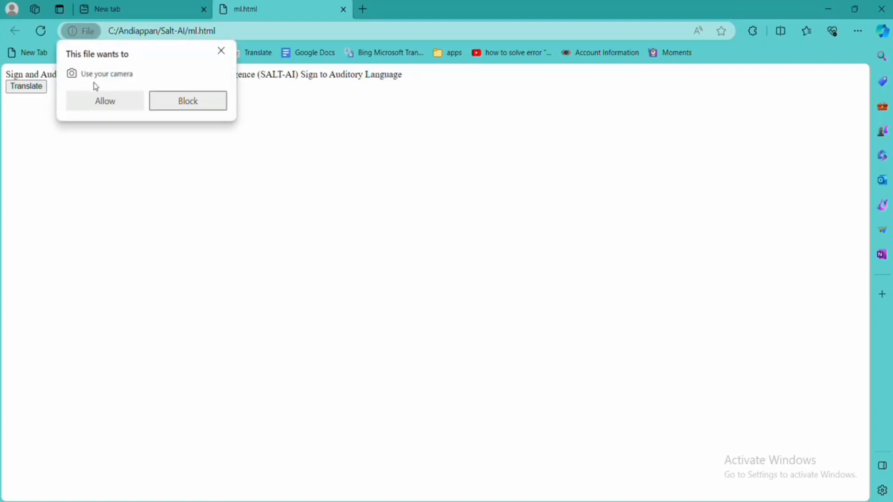
{"action": "left_click", "coordinate": [105, 101]}
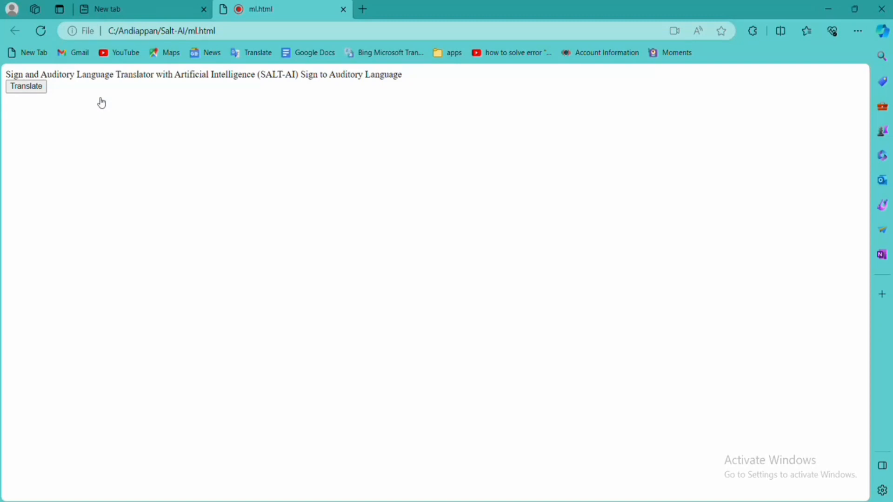
{"action": "left_click", "coordinate": [26, 86]}
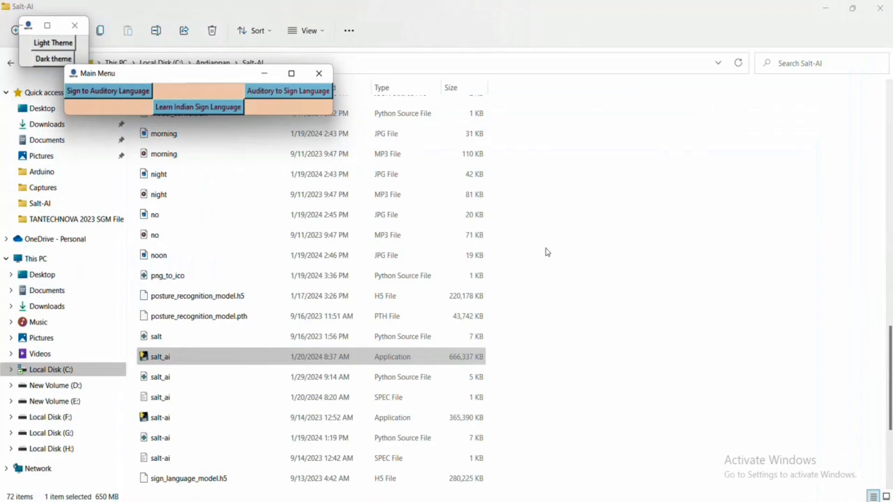
{"action": "mouse_move", "coordinate": [270, 100]}
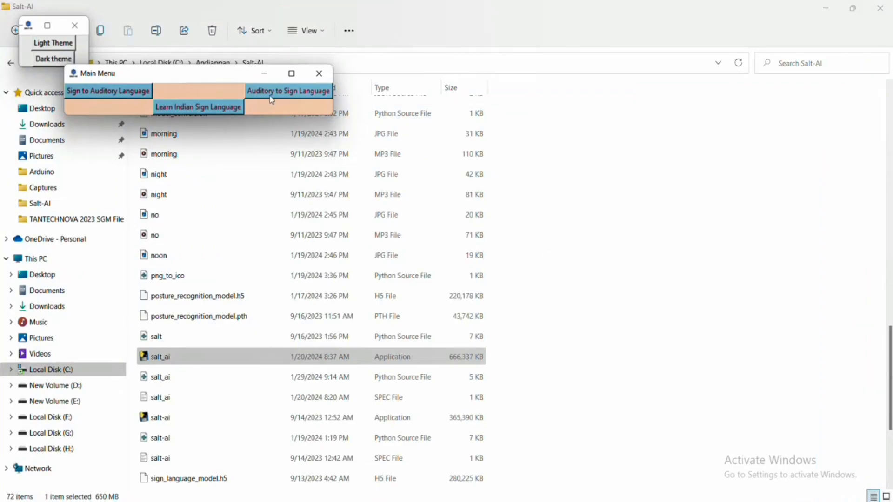
In Auditory to Sign Language, show signs for 'morning', 'night' and 'no', then close it
{"action": "left_click", "coordinate": [198, 107]}
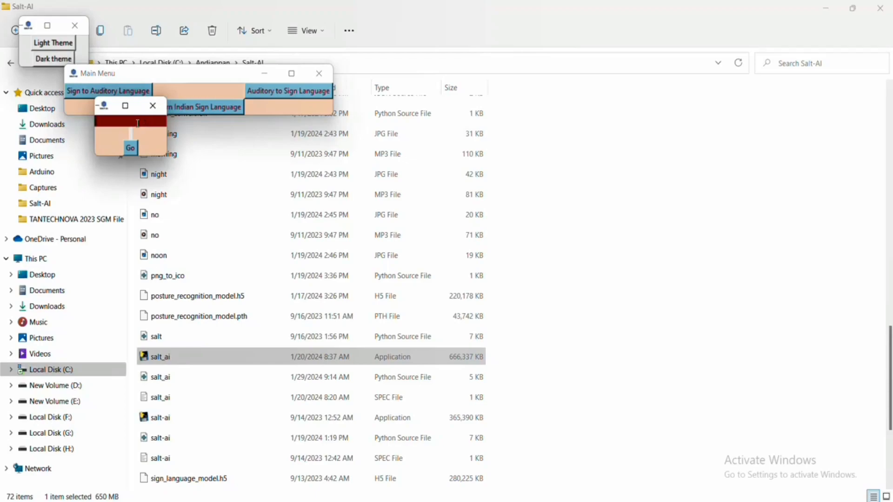
{"action": "type", "text": "morning"}
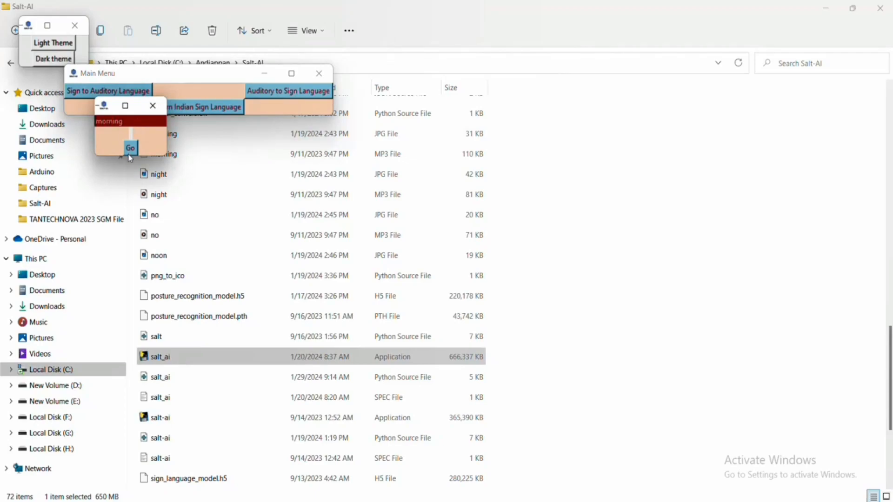
{"action": "left_click", "coordinate": [131, 148]}
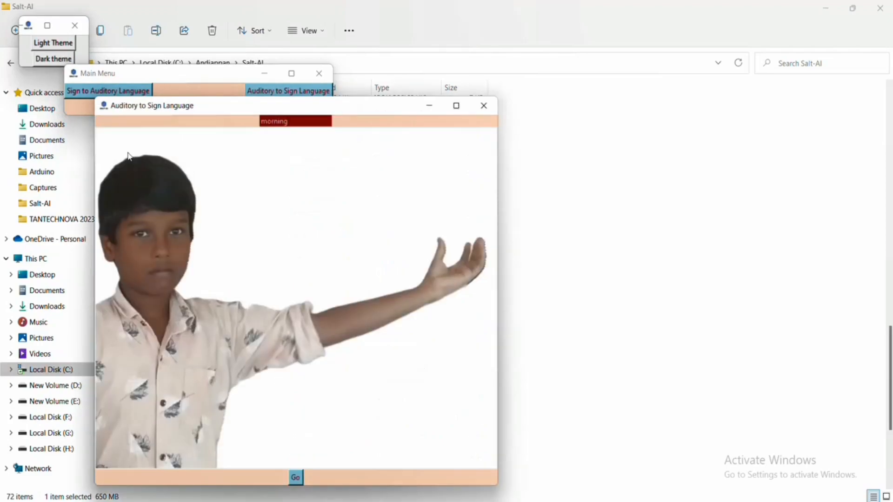
{"action": "double_click", "coordinate": [274, 121]}
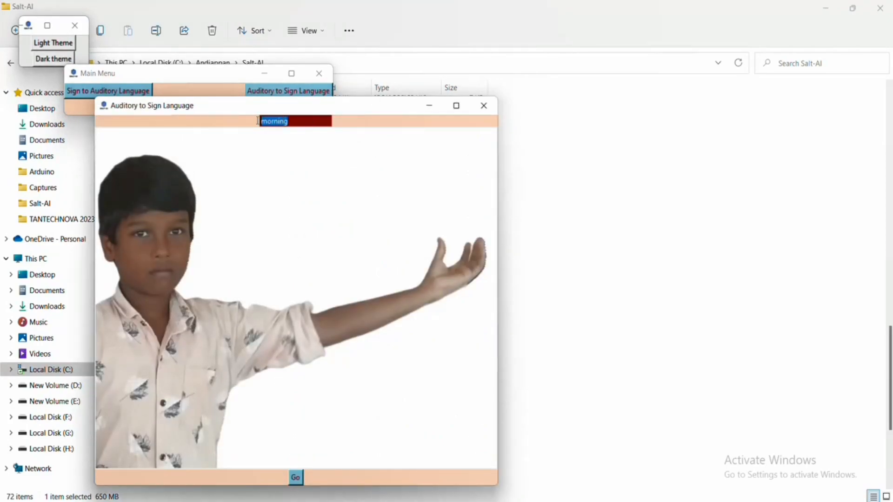
{"action": "type", "text": "night"}
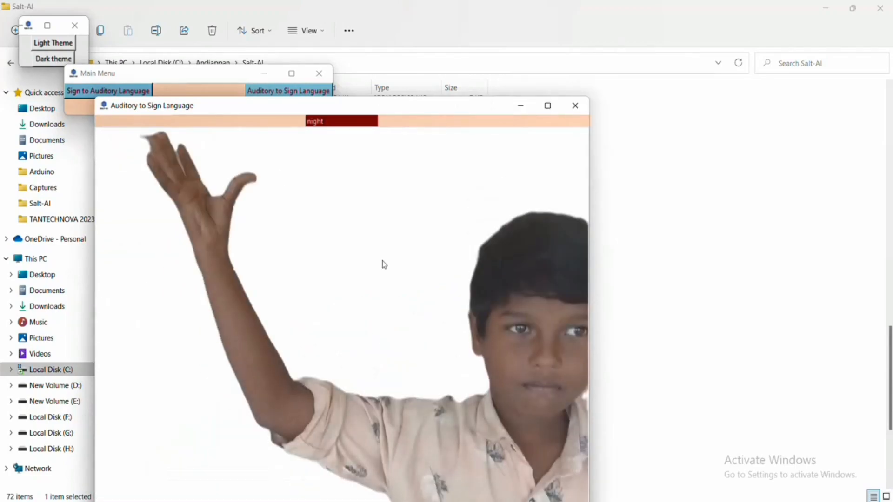
{"action": "double_click", "coordinate": [315, 121]}
{"action": "type", "text": "no"}
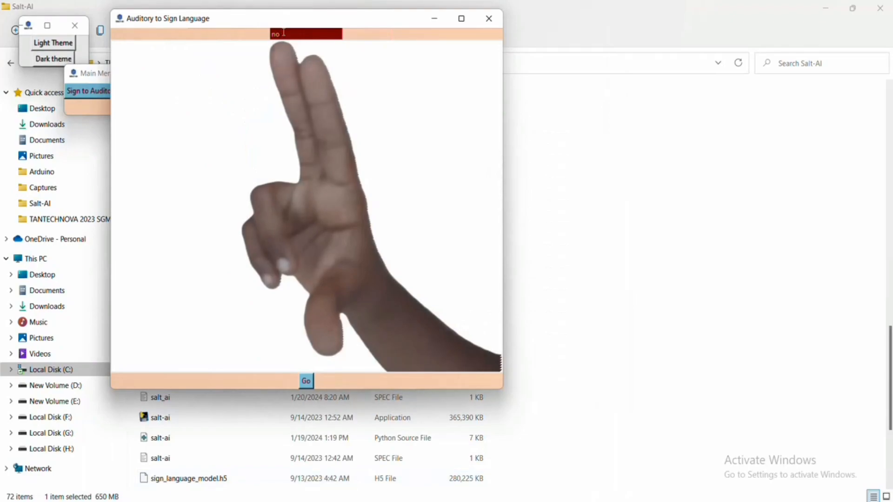
{"action": "left_click", "coordinate": [488, 18]}
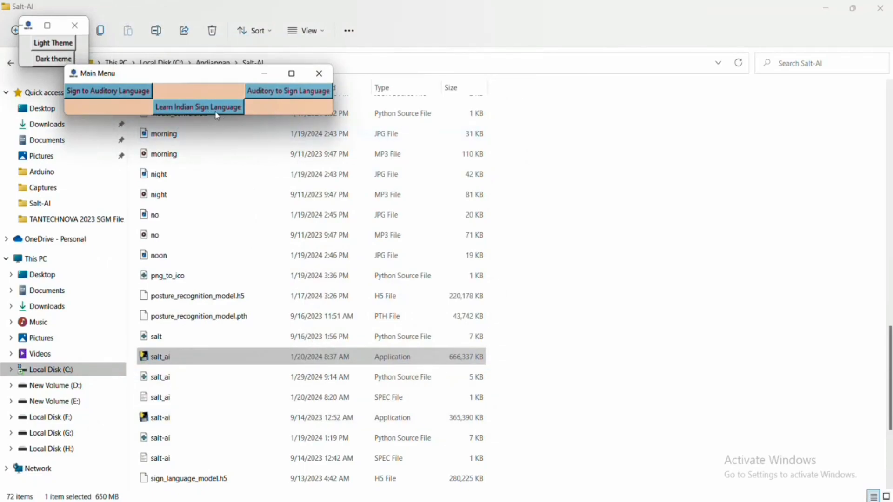
Point at Learn Indian Sign Language on the SALT-AI main menu
{"action": "left_click", "coordinate": [197, 107]}
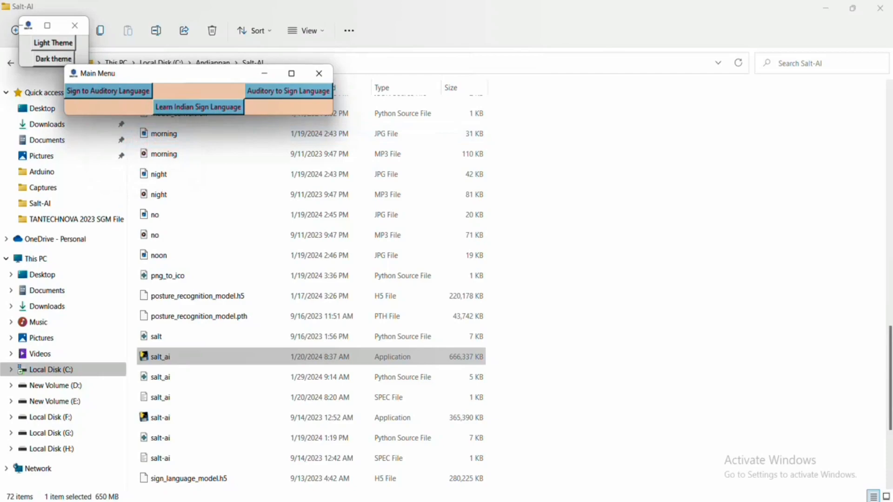
{"action": "mouse_move", "coordinate": [573, 495]}
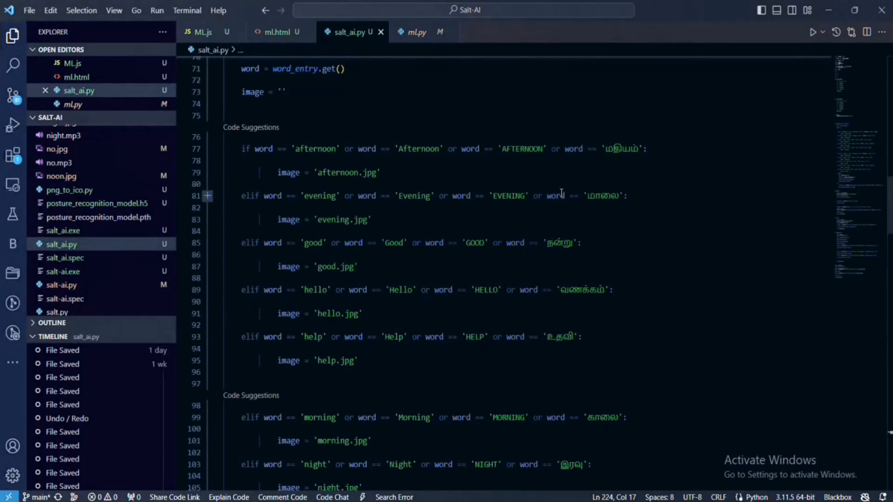
{"action": "mouse_move", "coordinate": [555, 195]}
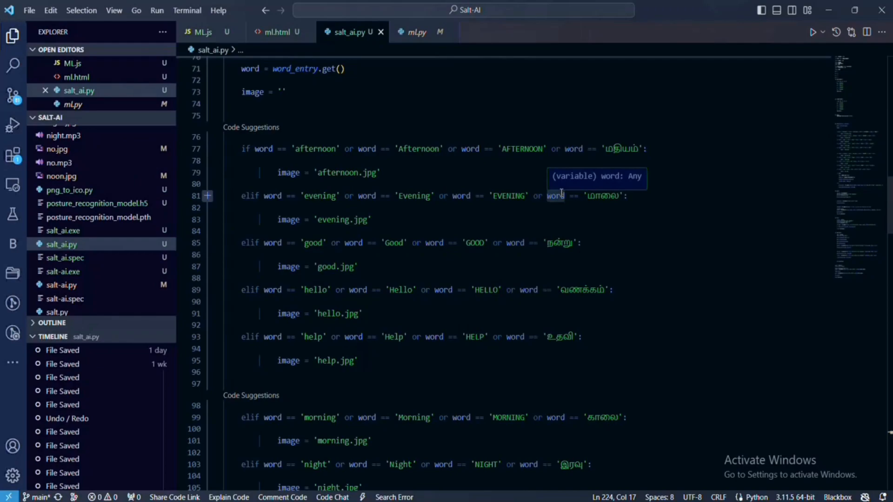